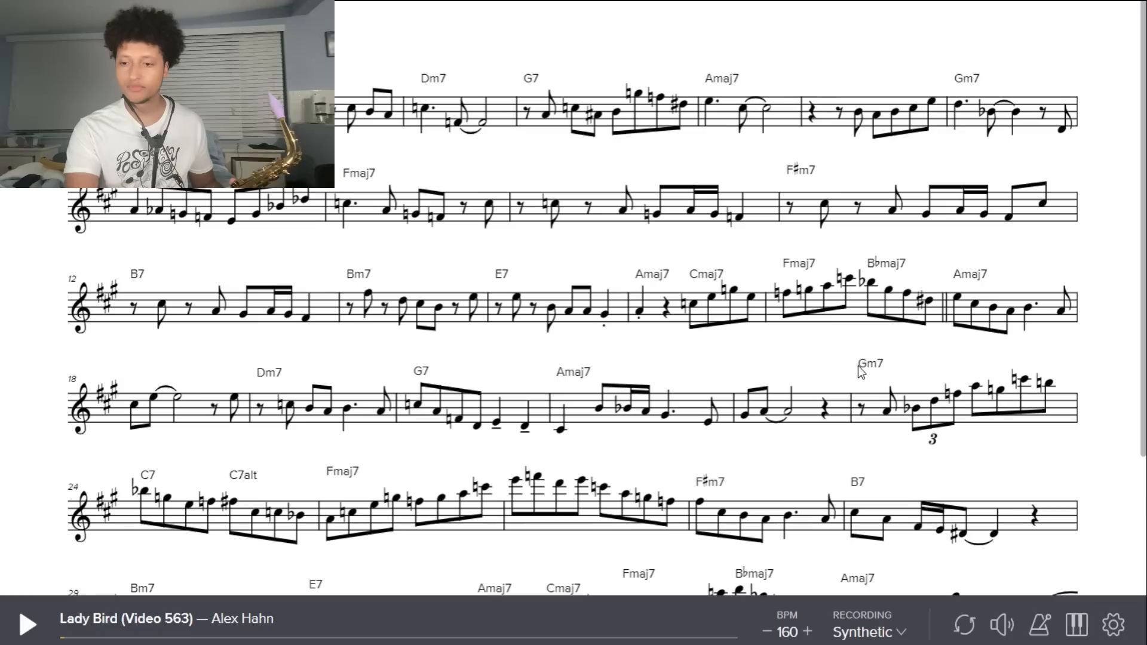
Open the Lady Bird score's settings panel with zoom, transposition, print and play options.
left_click(1113, 625)
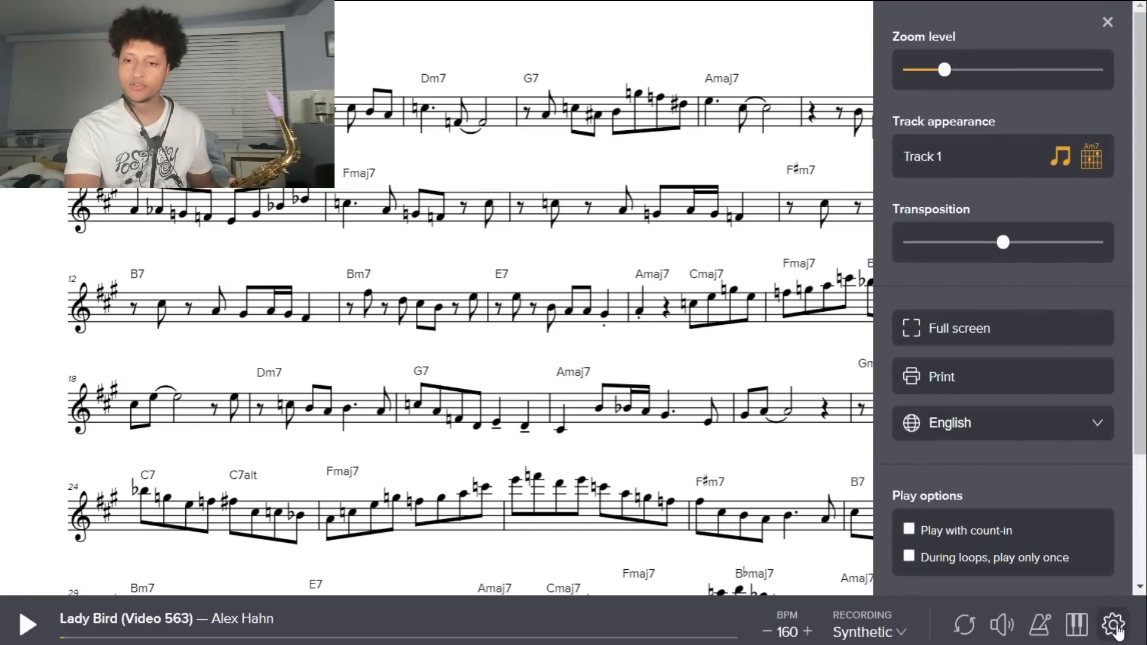